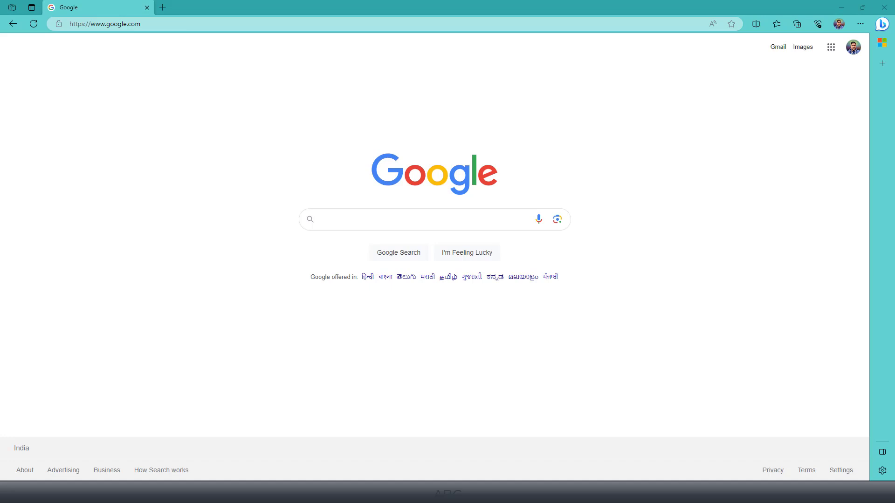
Step: Search Google for 'visualstudio download'
{"action": "left_click", "coordinate": [326, 219]}
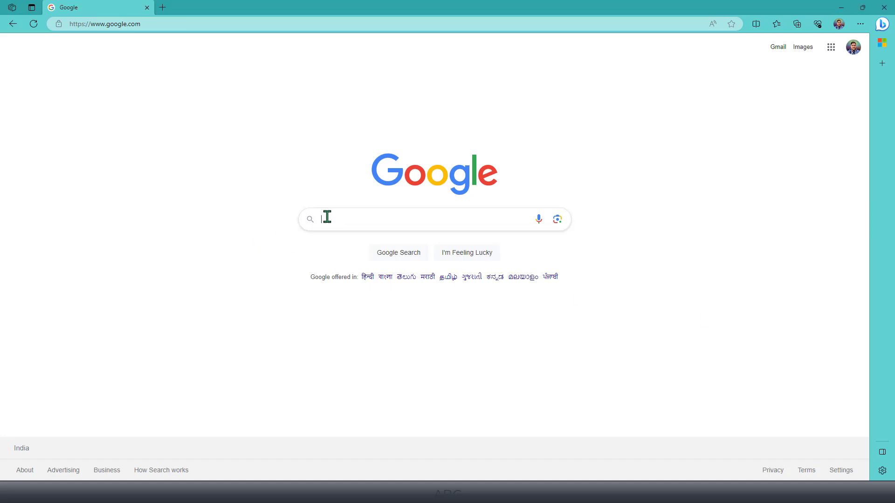
{"action": "type", "text": "vi"}
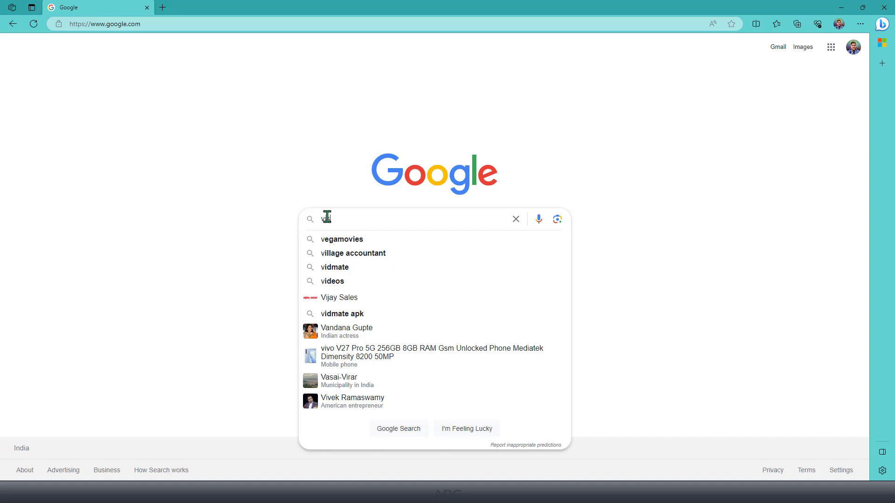
{"action": "type", "text": "isualstudio"}
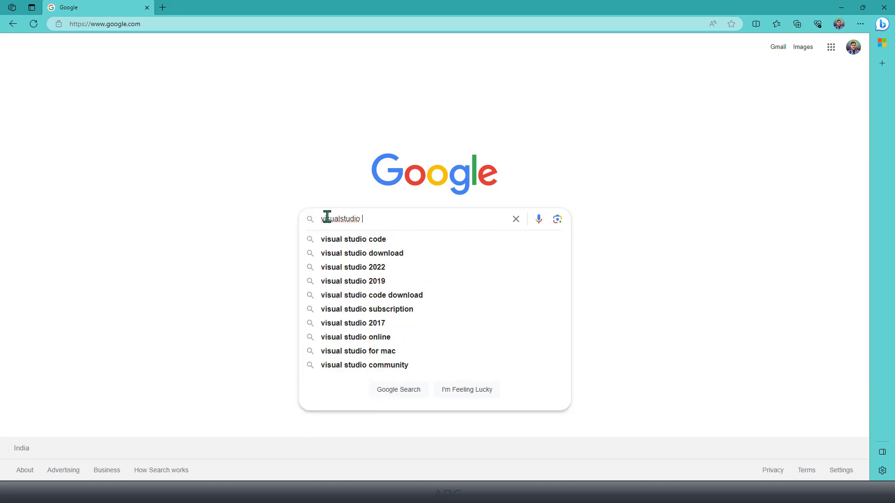
{"action": "type", "text": "down"}
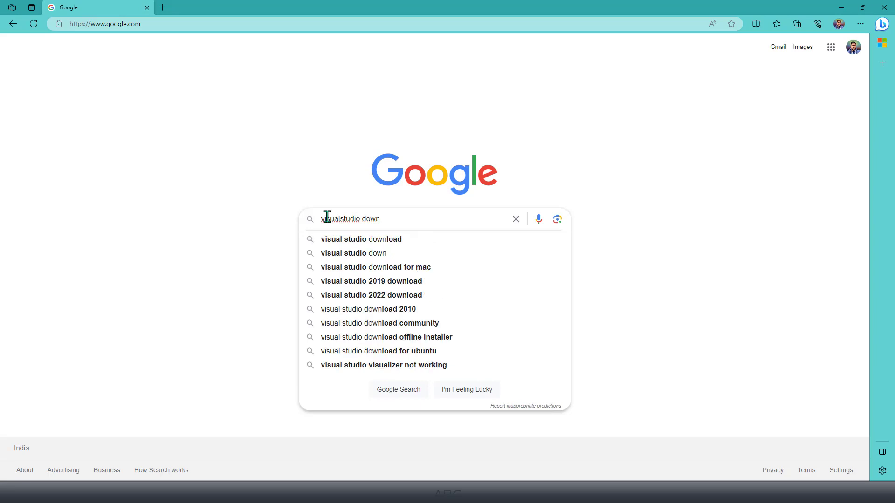
{"action": "left_click", "coordinate": [360, 239]}
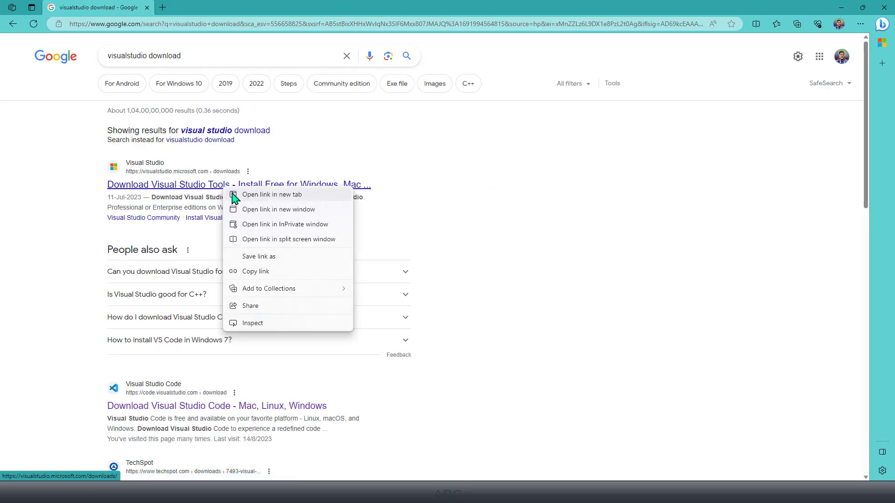
Step: Bring up the official Visual Studio downloads result in a new tab and switch to it
{"action": "left_click", "coordinate": [271, 194]}
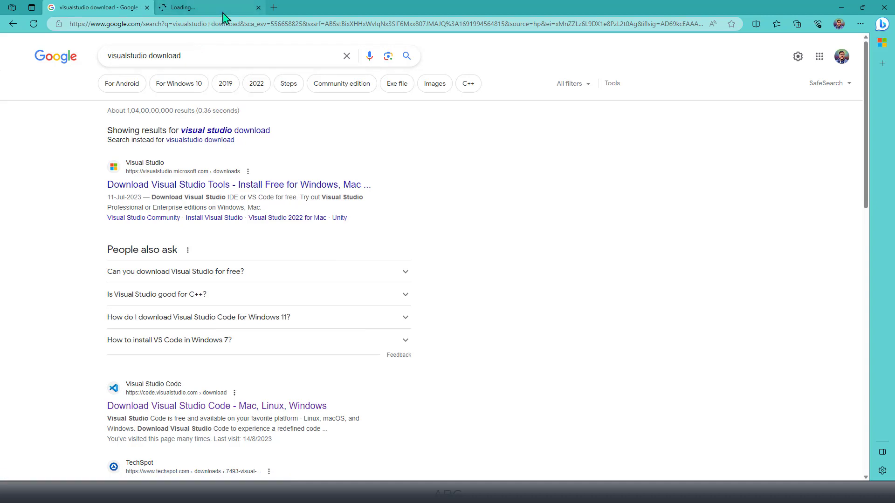
{"action": "left_click", "coordinate": [238, 185]}
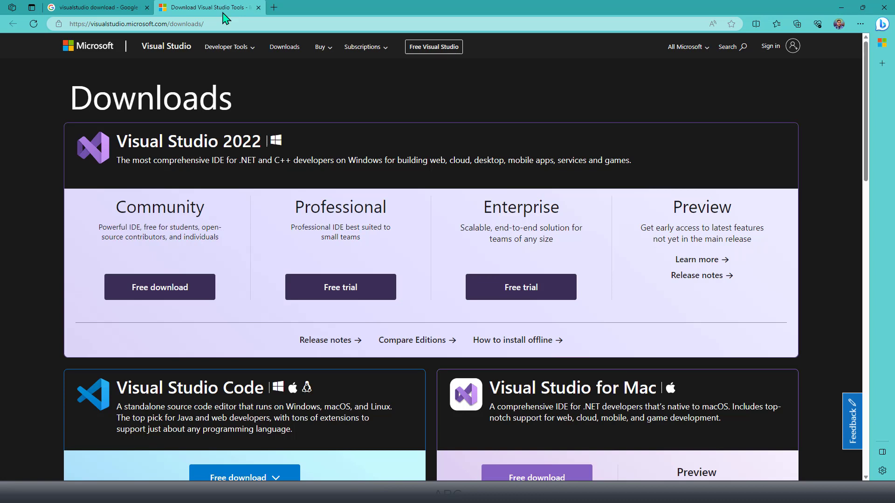
{"action": "mouse_move", "coordinate": [116, 210]}
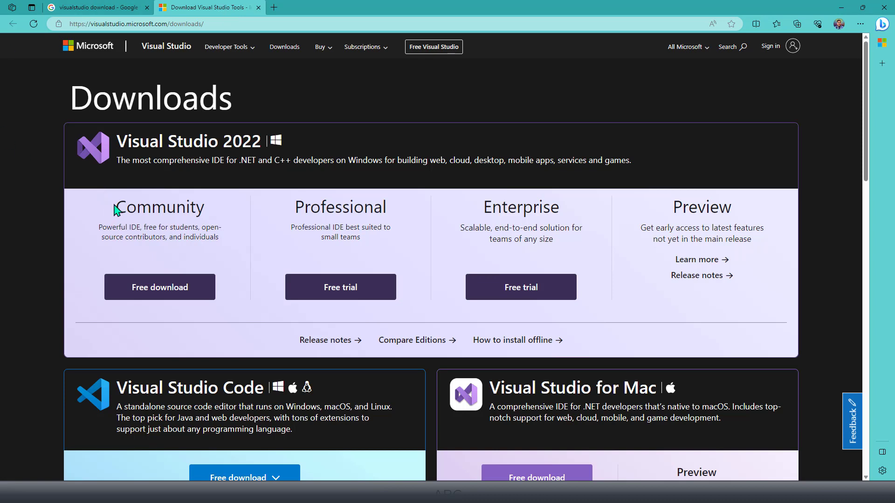
{"action": "left_click_drag", "start_coordinate": [113, 202], "coordinate": [215, 240]}
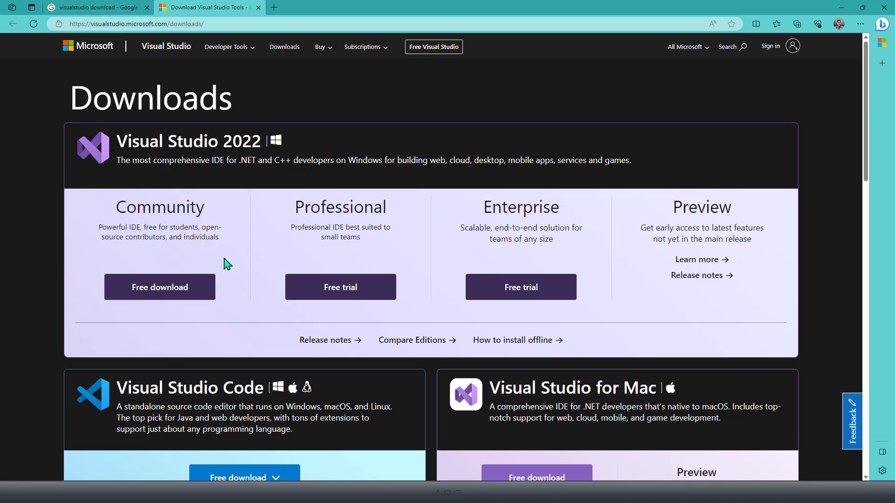
{"action": "mouse_move", "coordinate": [325, 238]}
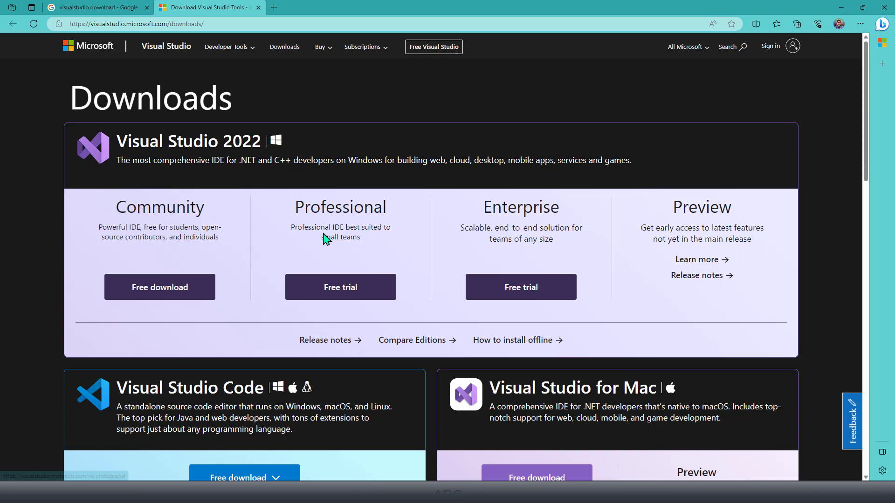
{"action": "mouse_move", "coordinate": [376, 256]}
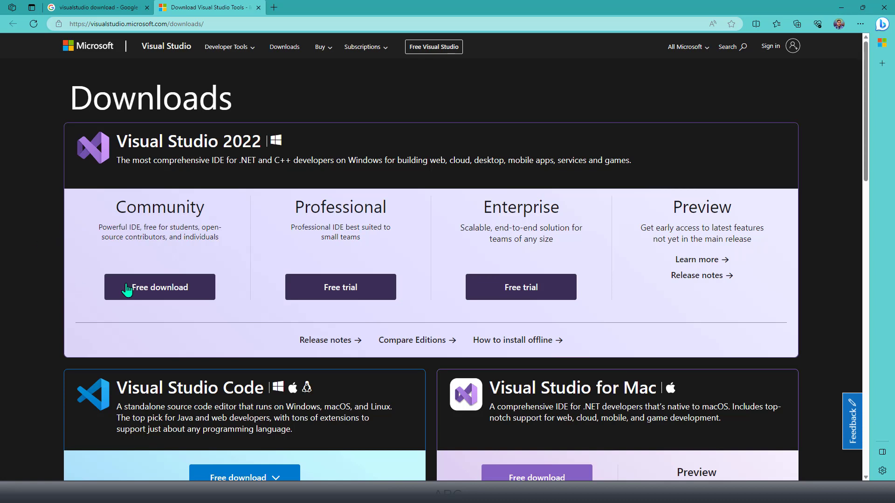
{"action": "mouse_move", "coordinate": [72, 293]}
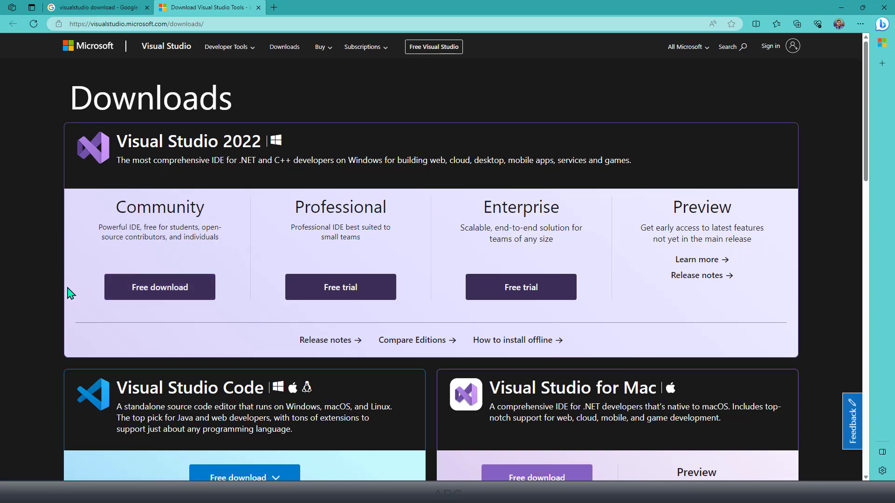
Step: Scroll down to the Visual Studio Code and Visual Studio for Mac download cards
{"action": "scroll", "scroll_direction": "down", "scroll_amount": 3}
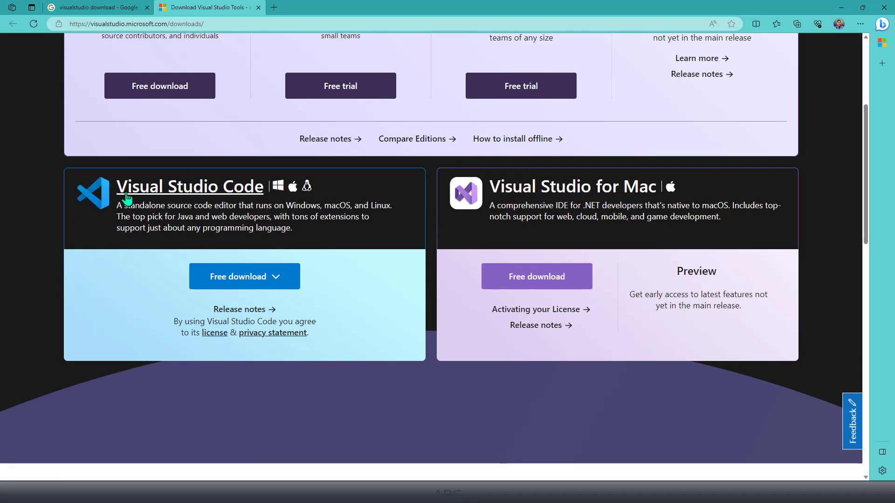
{"action": "mouse_move", "coordinate": [102, 309]}
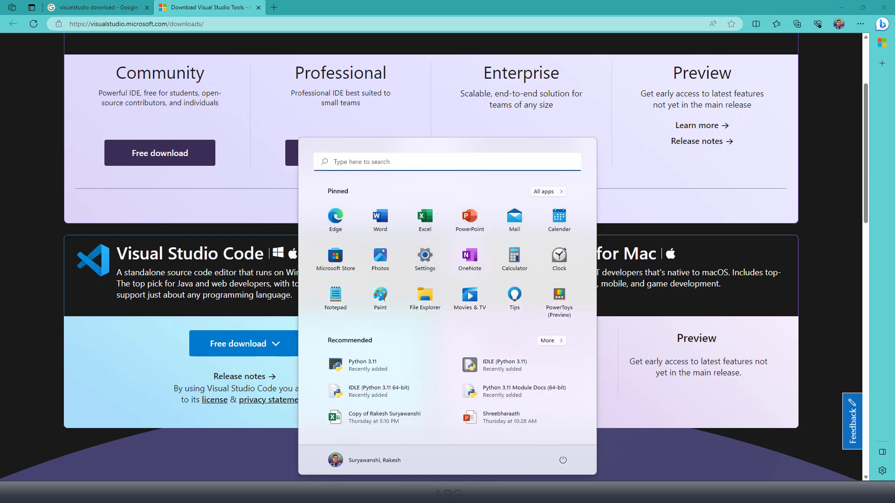
Step: Search the Windows Start menu for 'visual' to list Visual Studio 2022 and related apps
{"action": "type", "text": "visual"}
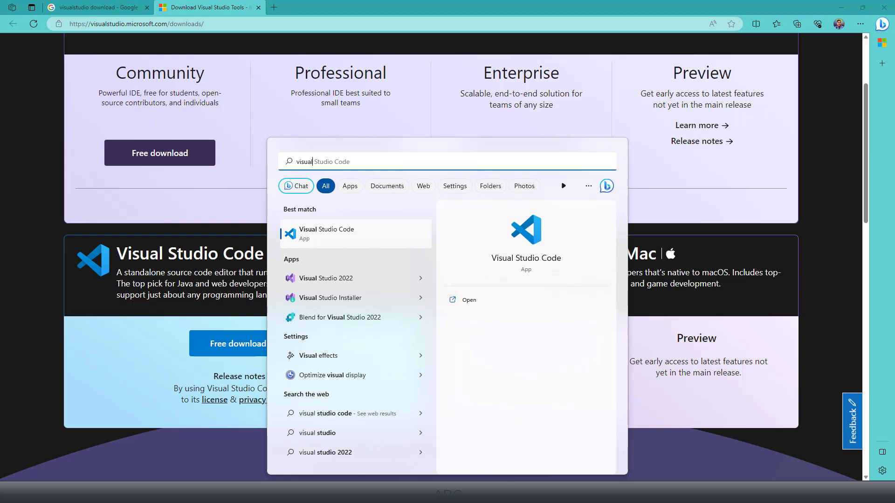
{"action": "mouse_move", "coordinate": [347, 279]}
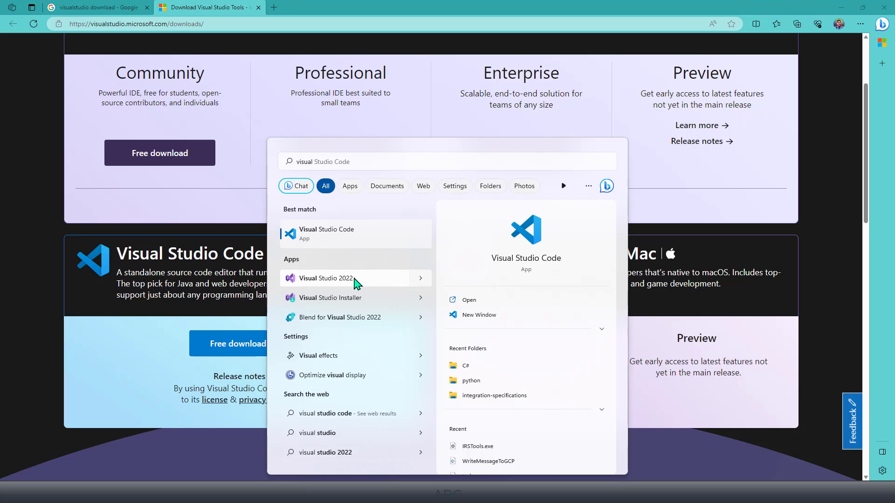
{"action": "mouse_move", "coordinate": [557, 169]}
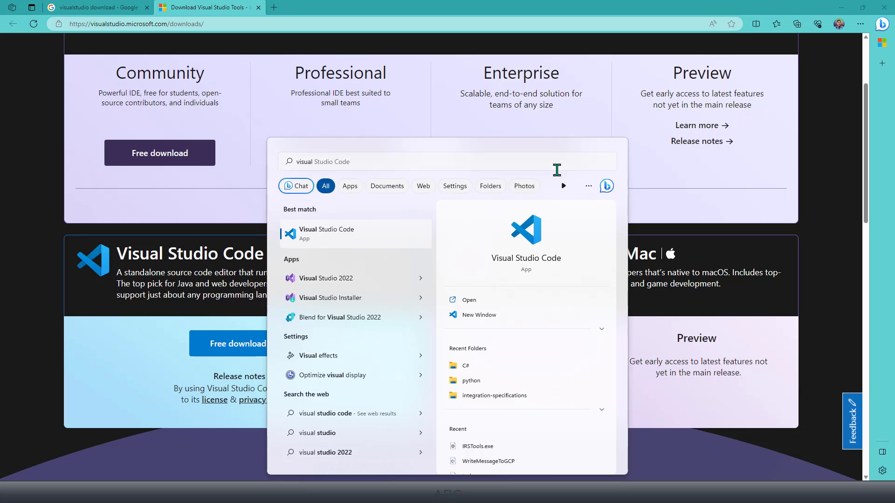